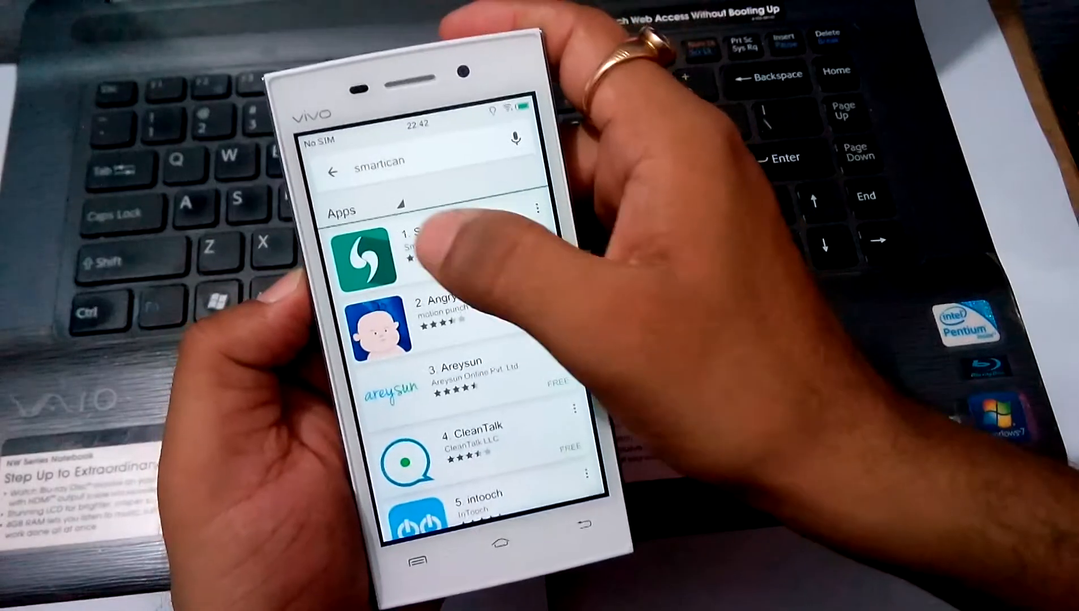
# Select the first Smartican result in the Play Store search list
pyautogui.click(364, 258)
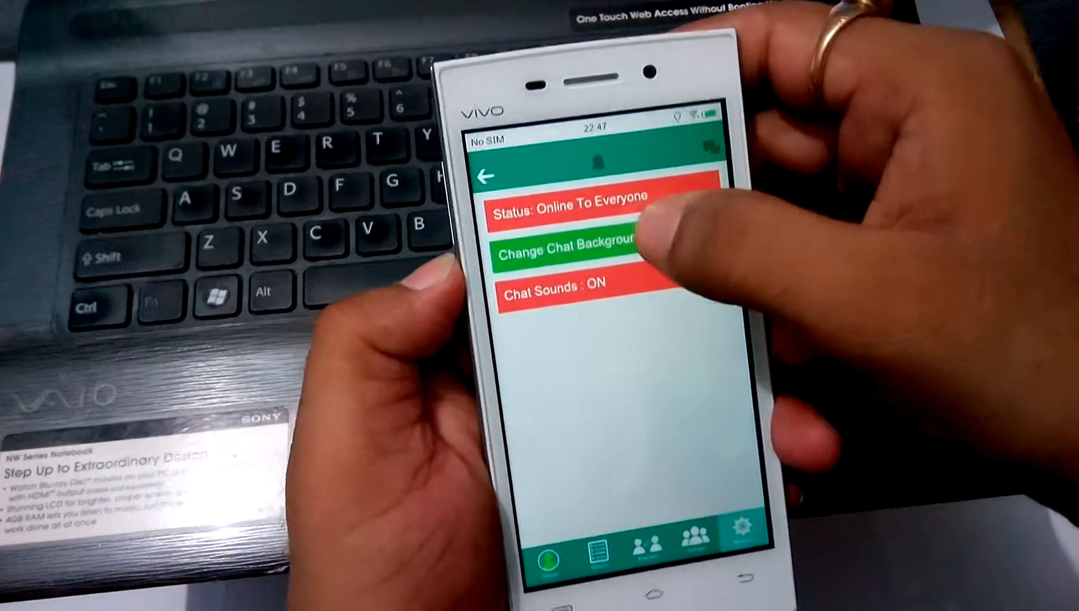
# Go to the Settings screen from the bottom bar gear
pyautogui.click(570, 248)
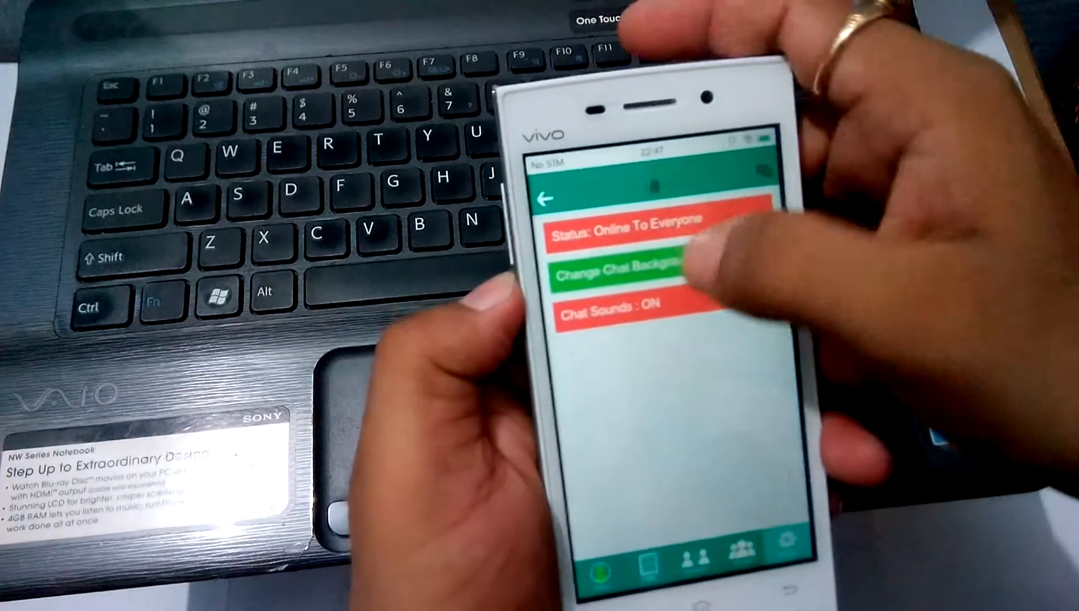
# Choose 'Change Chat Background' to reach the background image picker
pyautogui.click(619, 269)
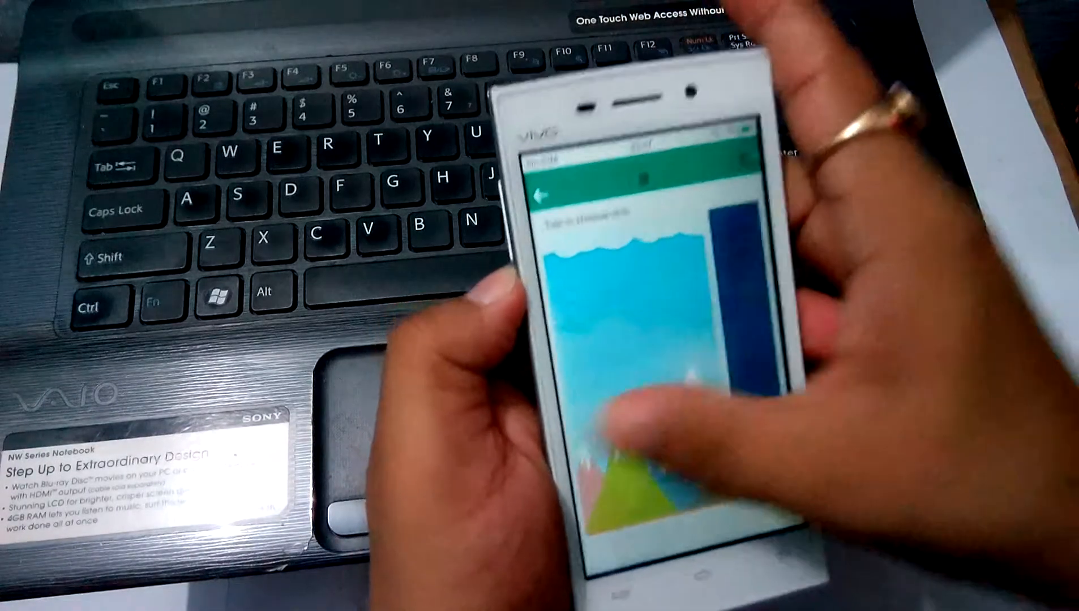